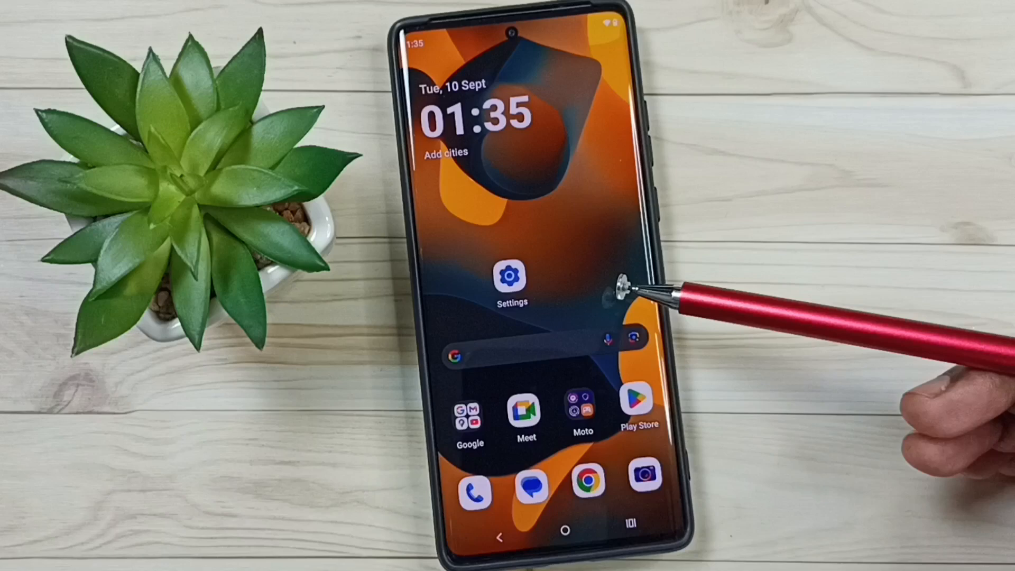
mouse_move(638, 402)
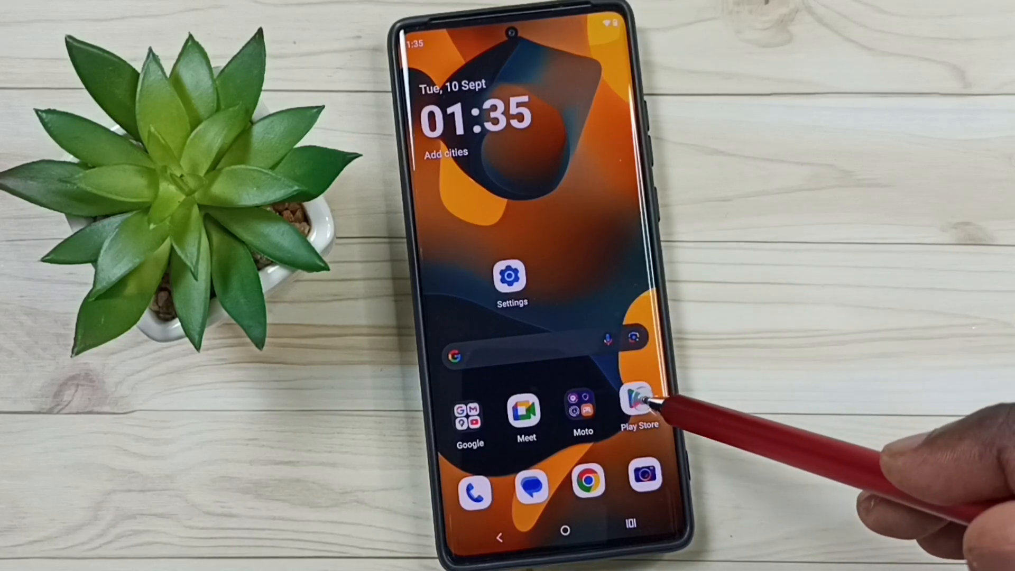
Step: Launch the Play Store and reach its Settings from the account menu
click(638, 399)
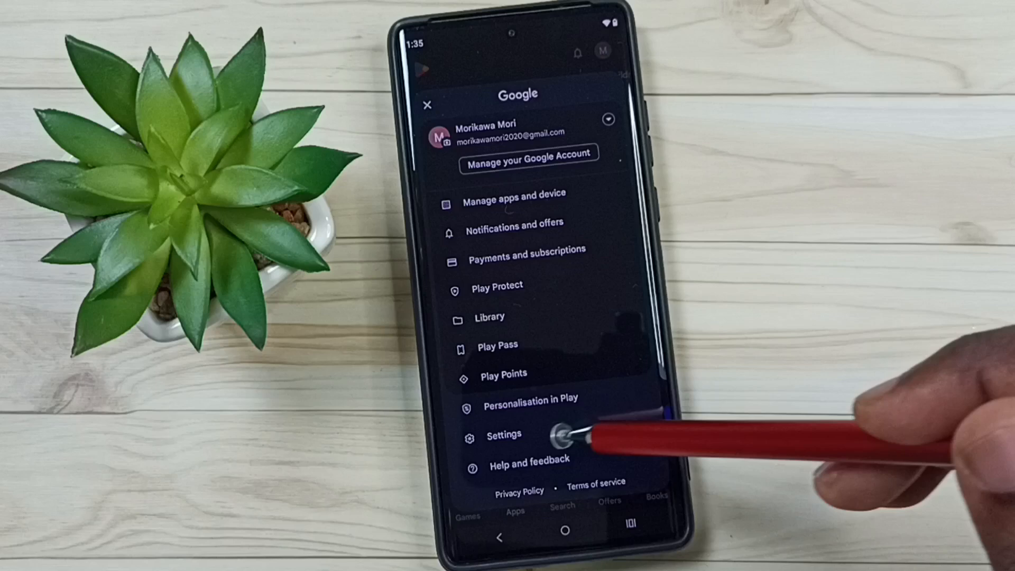
click(503, 435)
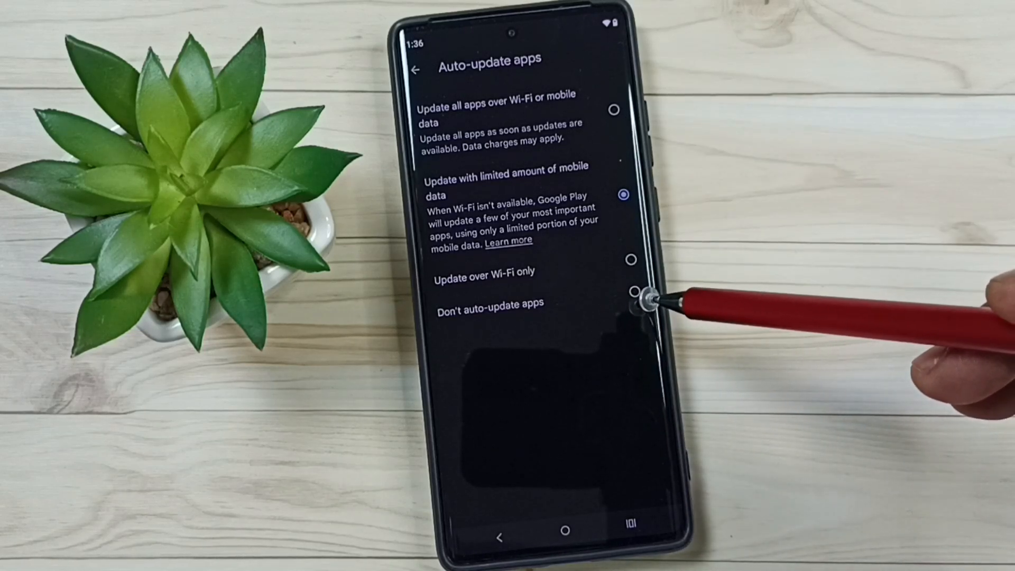
Step: Choose 'Don't auto-update apps' under Network preferences > Auto-update apps
click(654, 292)
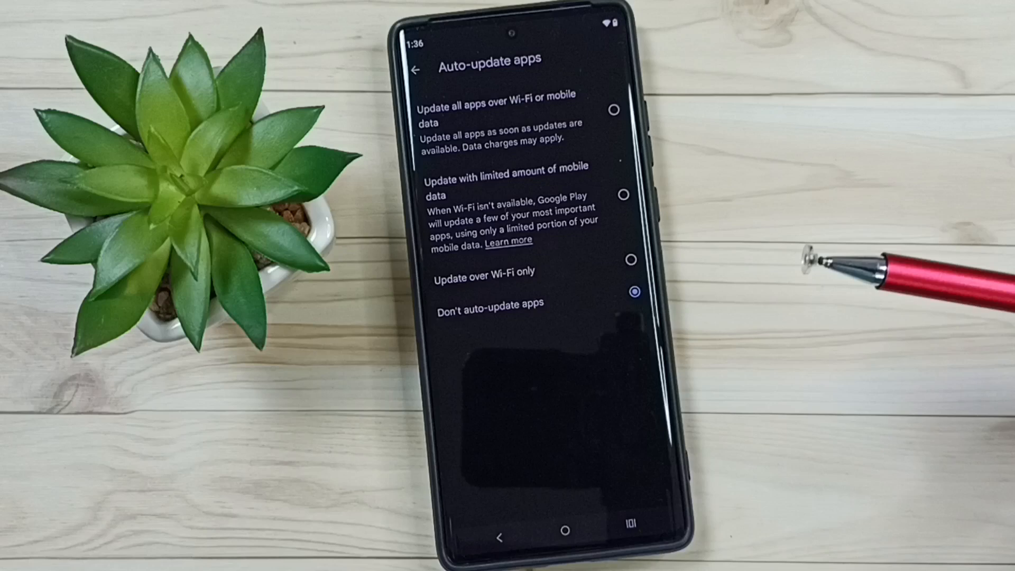
mouse_move(628, 382)
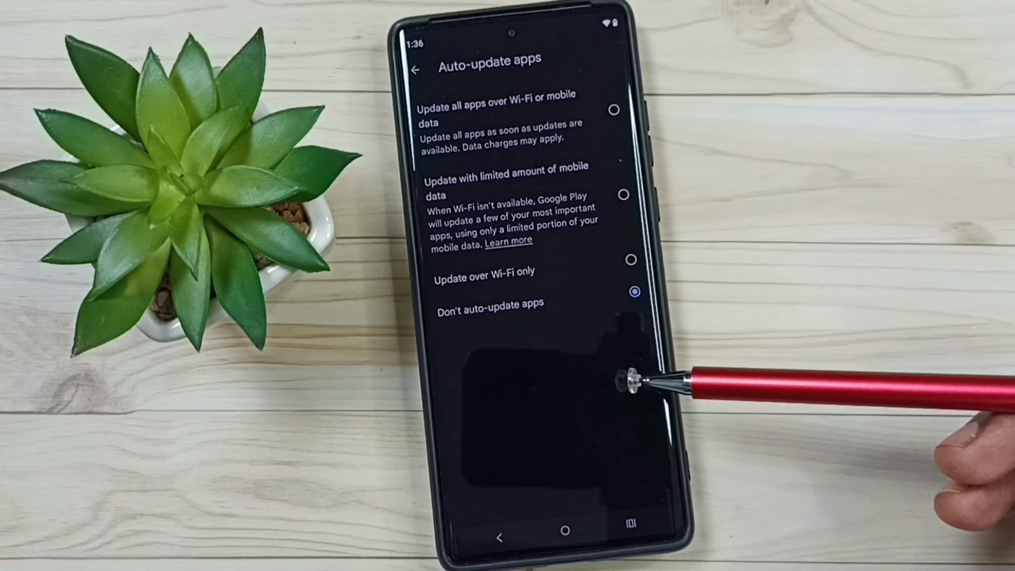